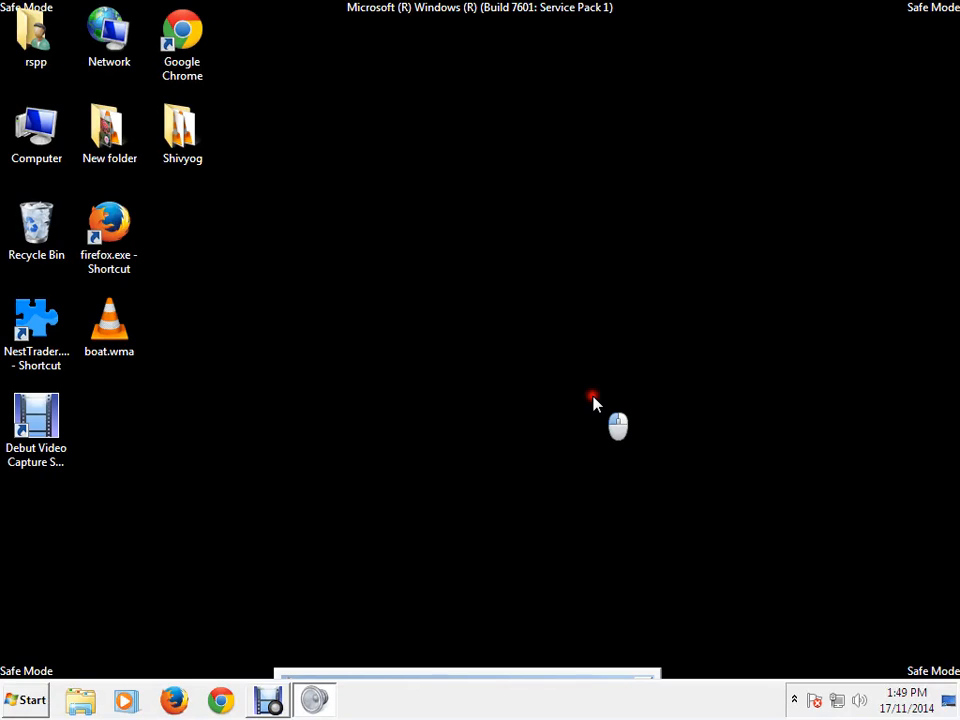
mouse_move(90, 640)
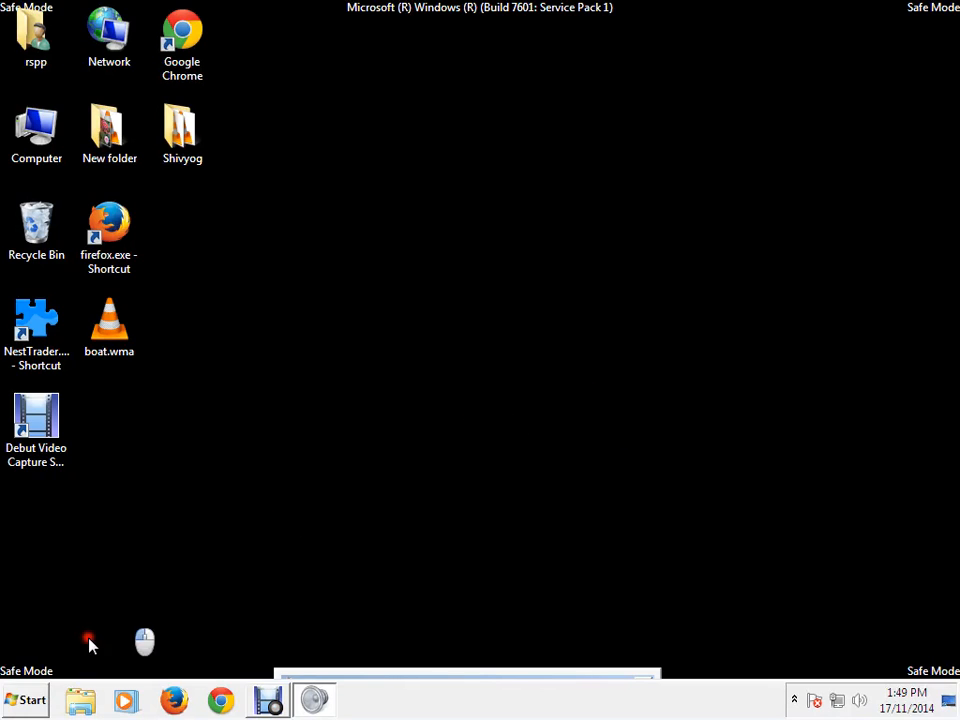
Search the Start menu for 'run'
left_click(25, 699)
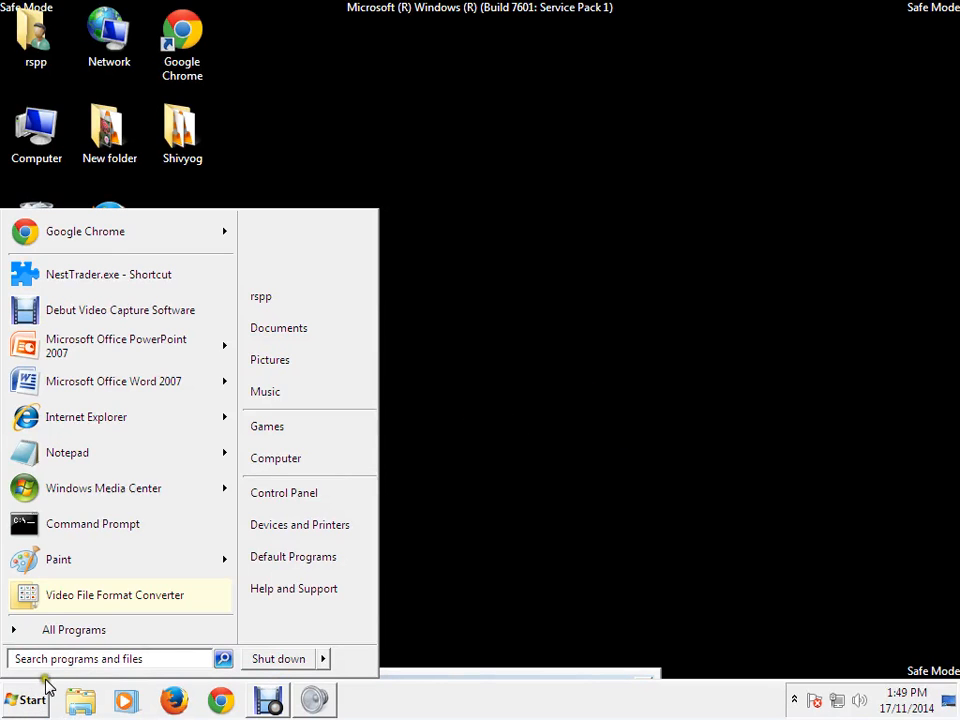
left_click(110, 658)
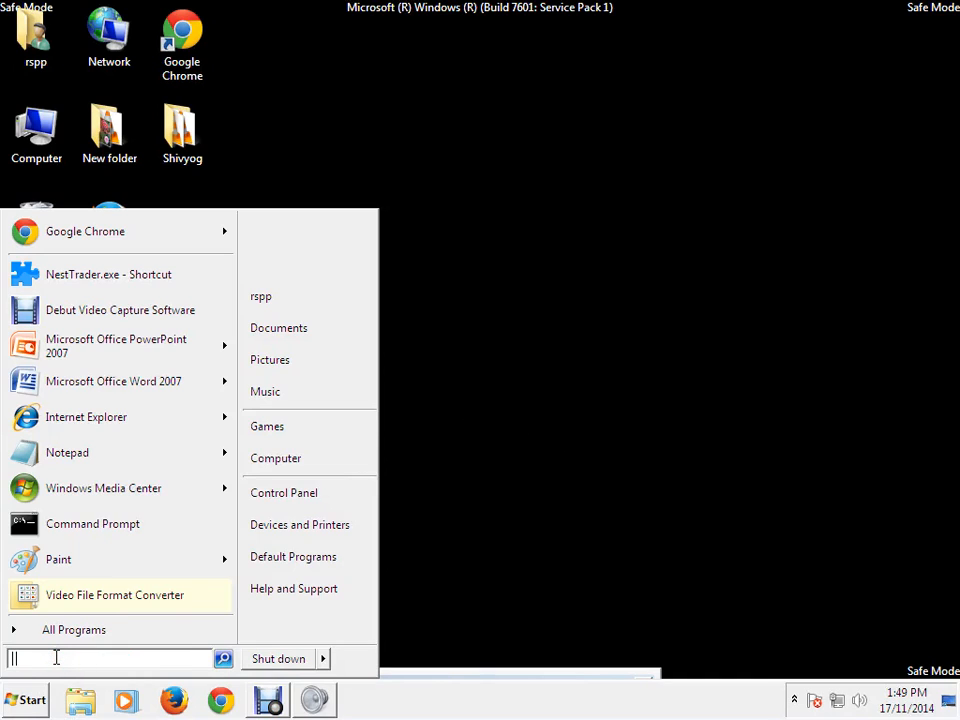
type("run")
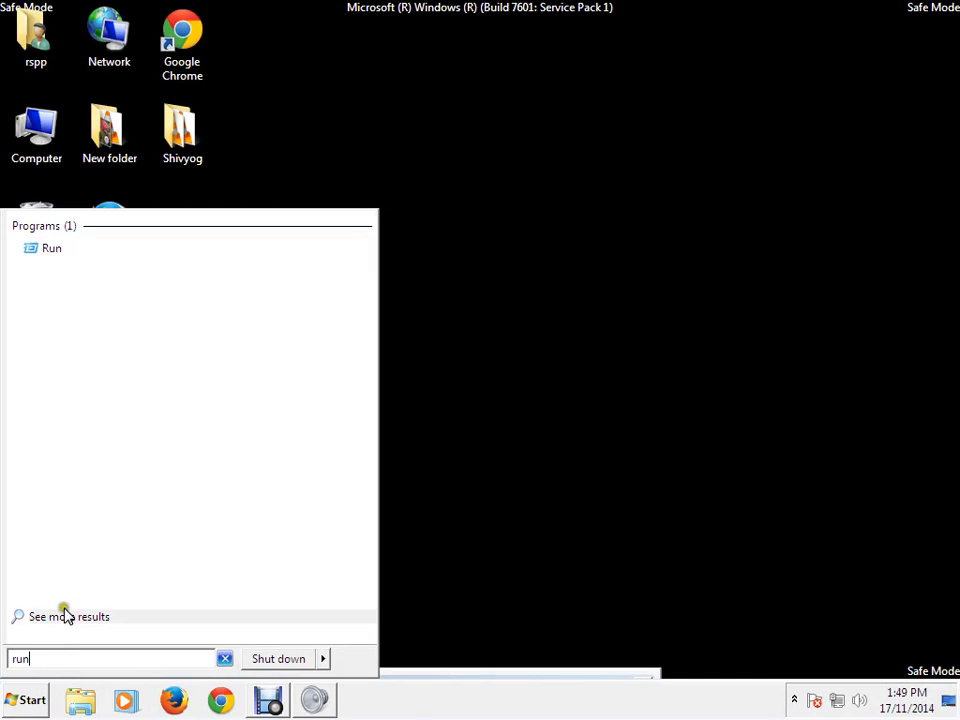
Launch the Run program, prefilled with %temp%
left_click(51, 248)
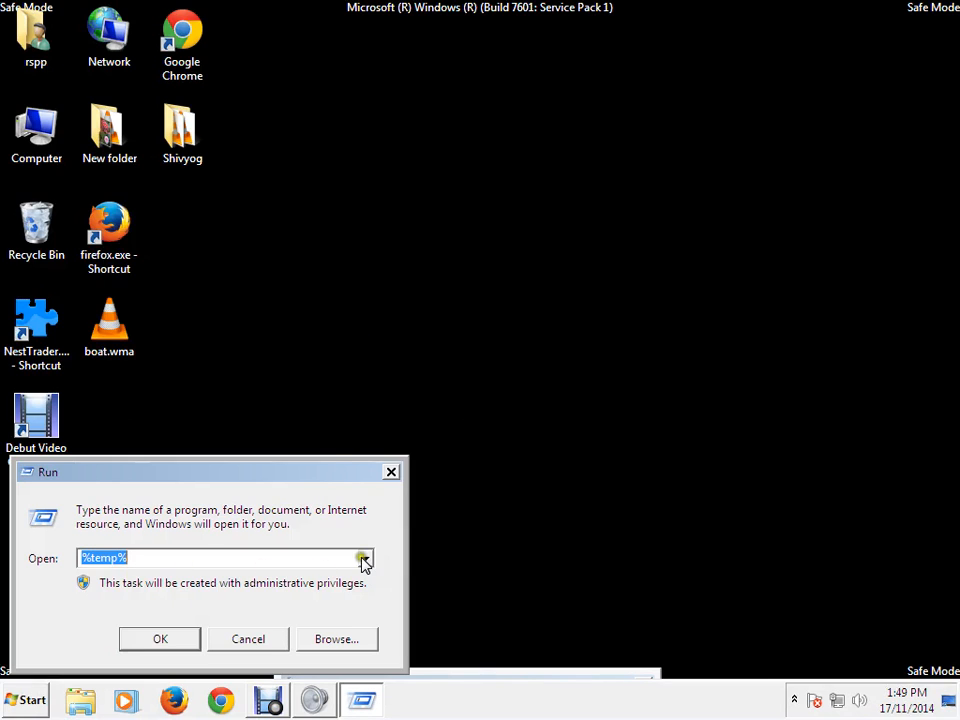
mouse_move(227, 558)
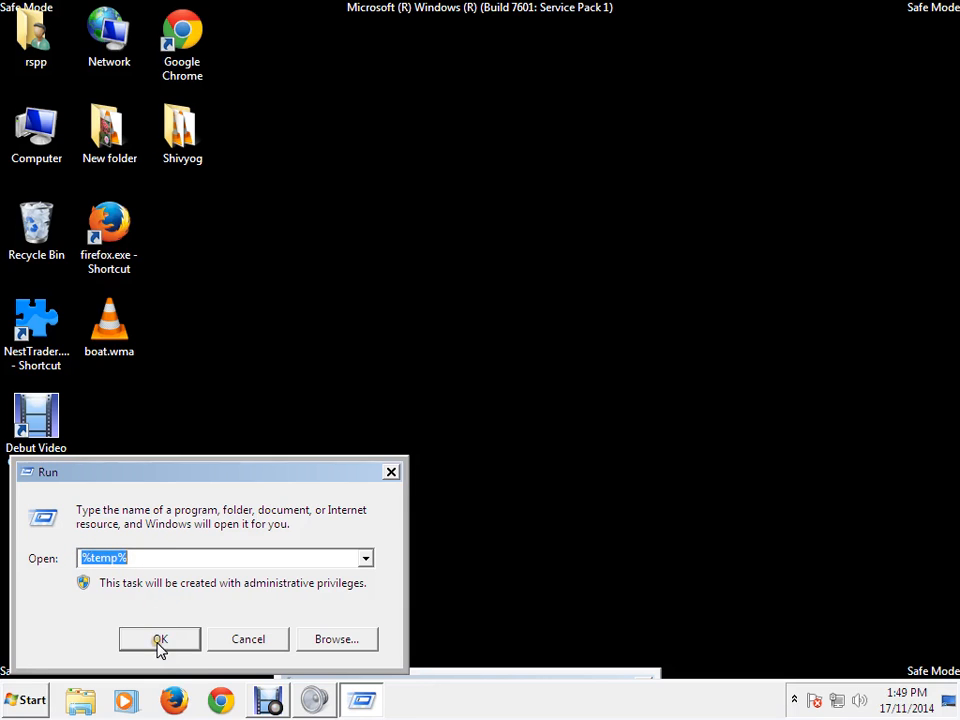
Open %temp%, select all 80 items and choose Delete
left_click(159, 639)
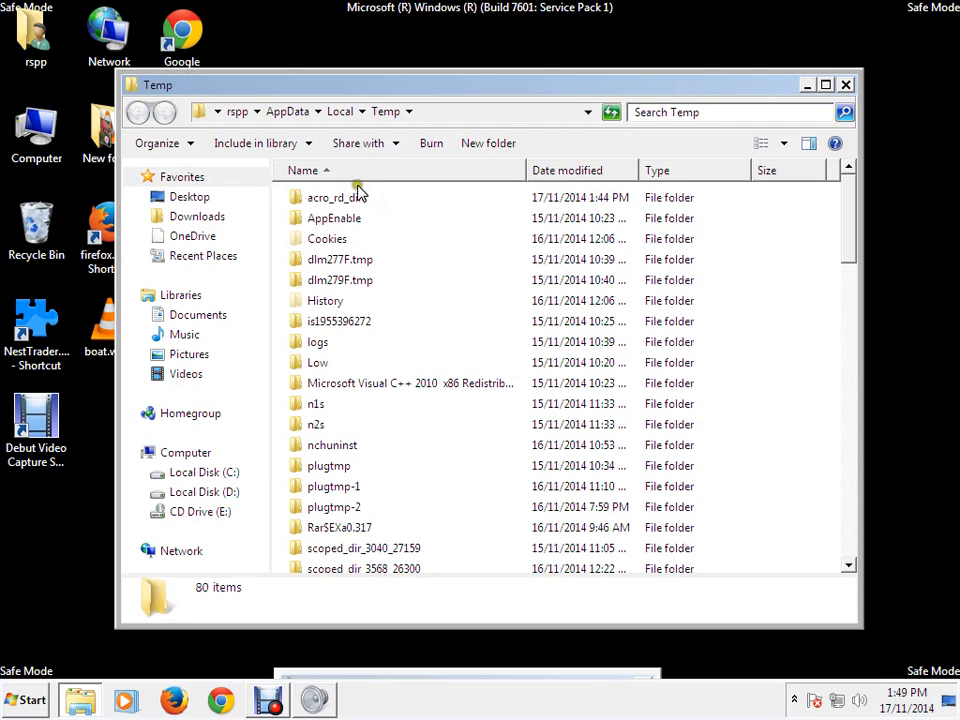
mouse_move(553, 453)
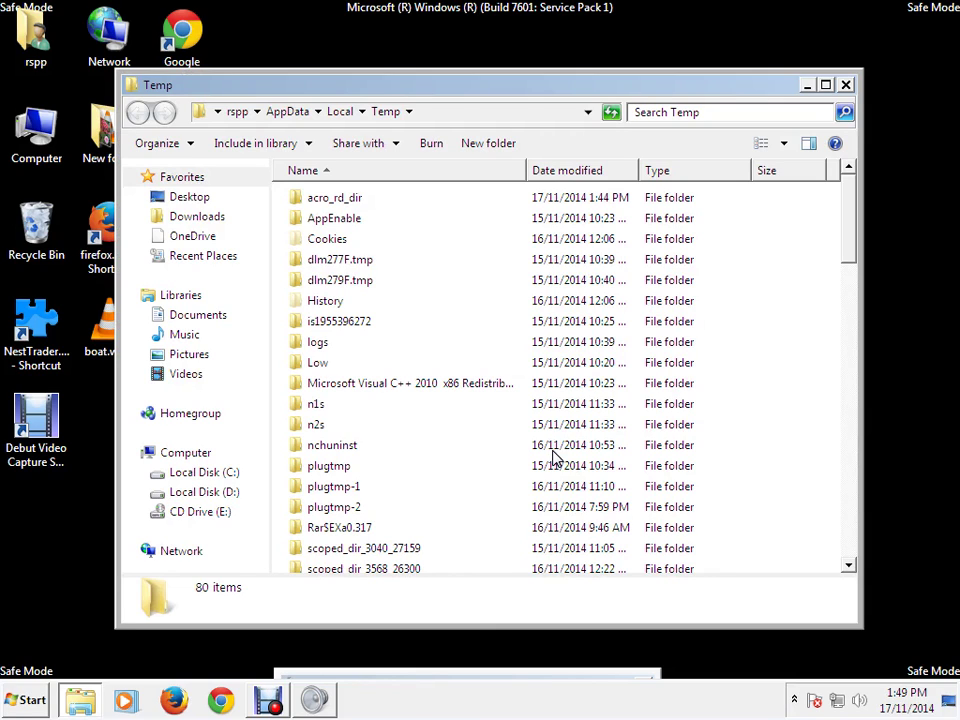
key("ctrl+a")
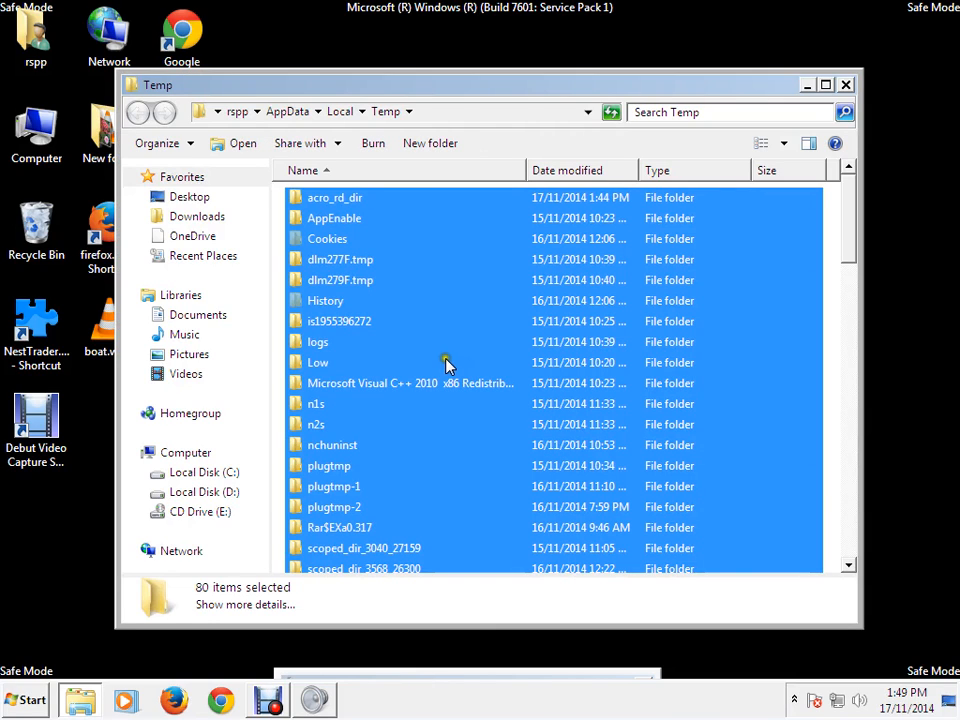
right_click(440, 383)
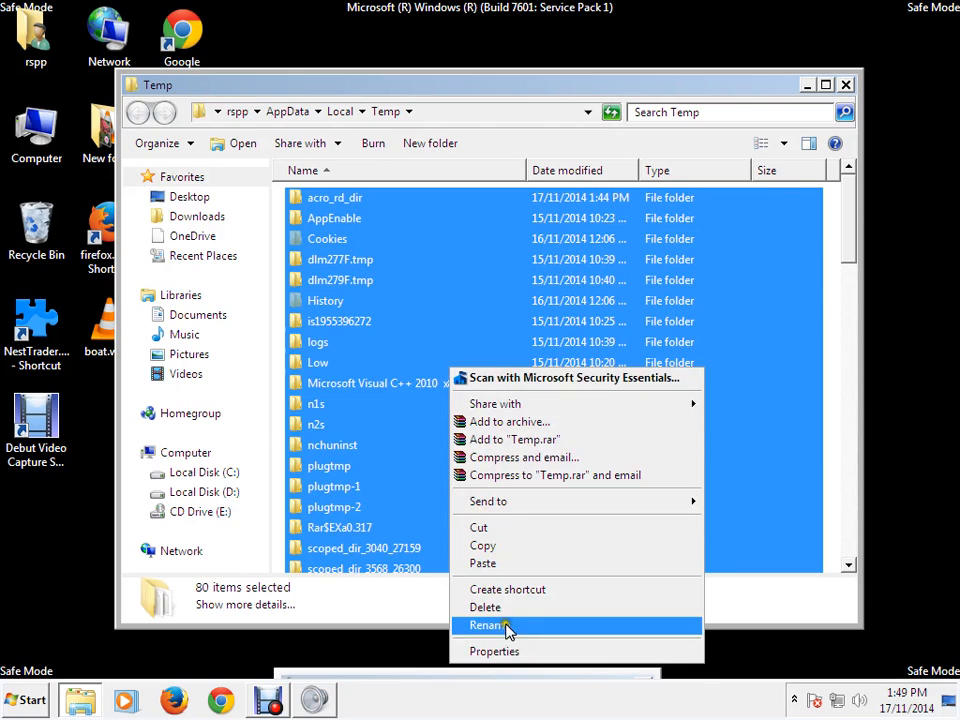
left_click(485, 607)
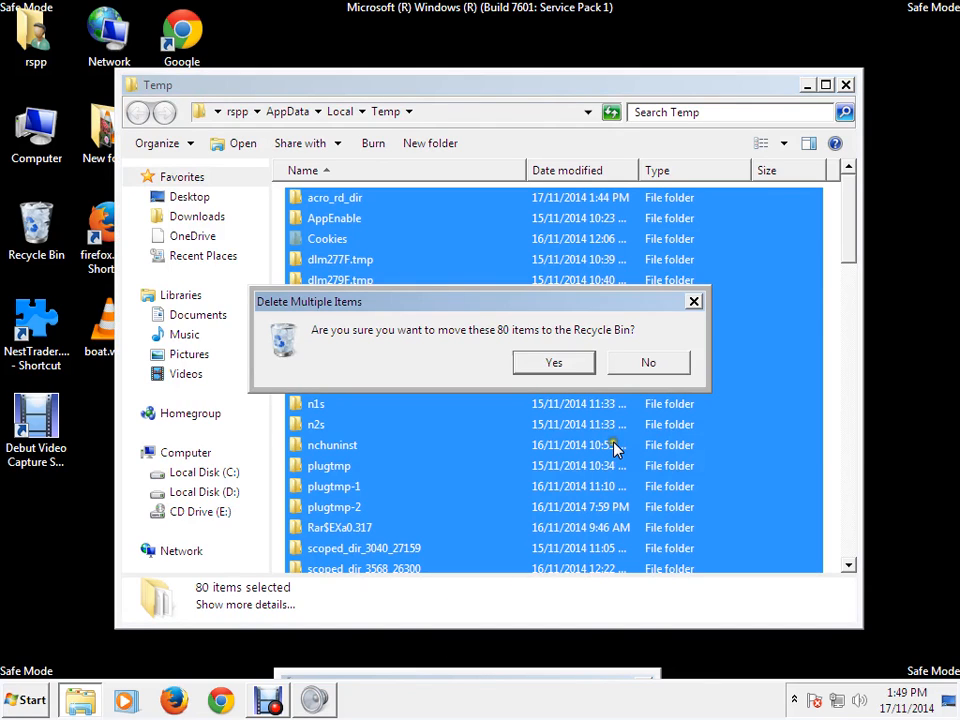
Confirm moving Temp items to the Recycle Bin, skip in-use files, and close the window
left_click(648, 362)
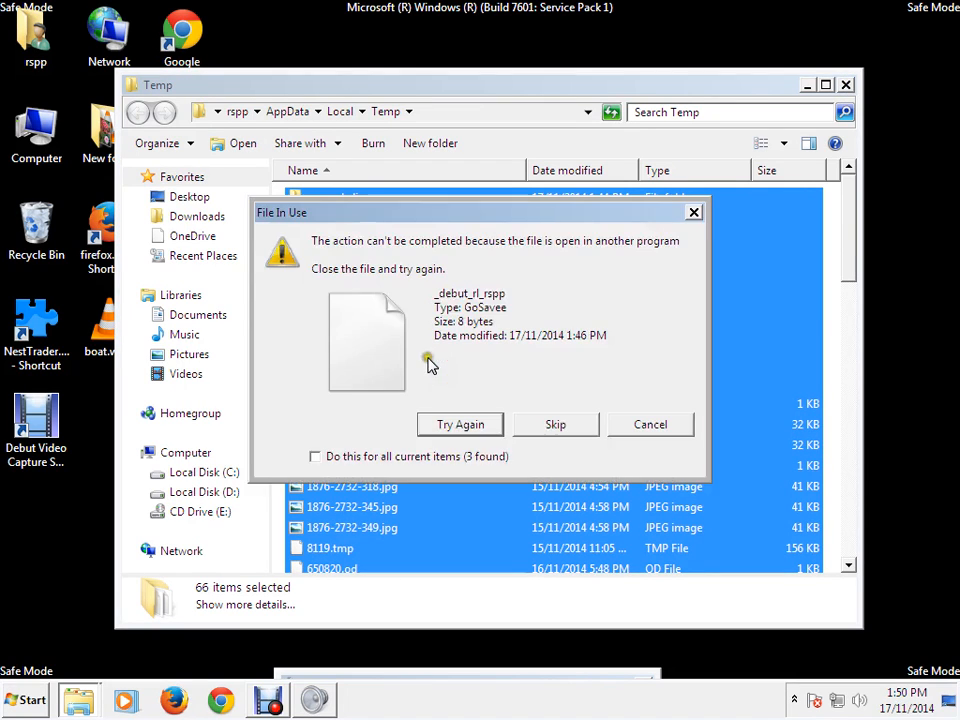
left_click(555, 424)
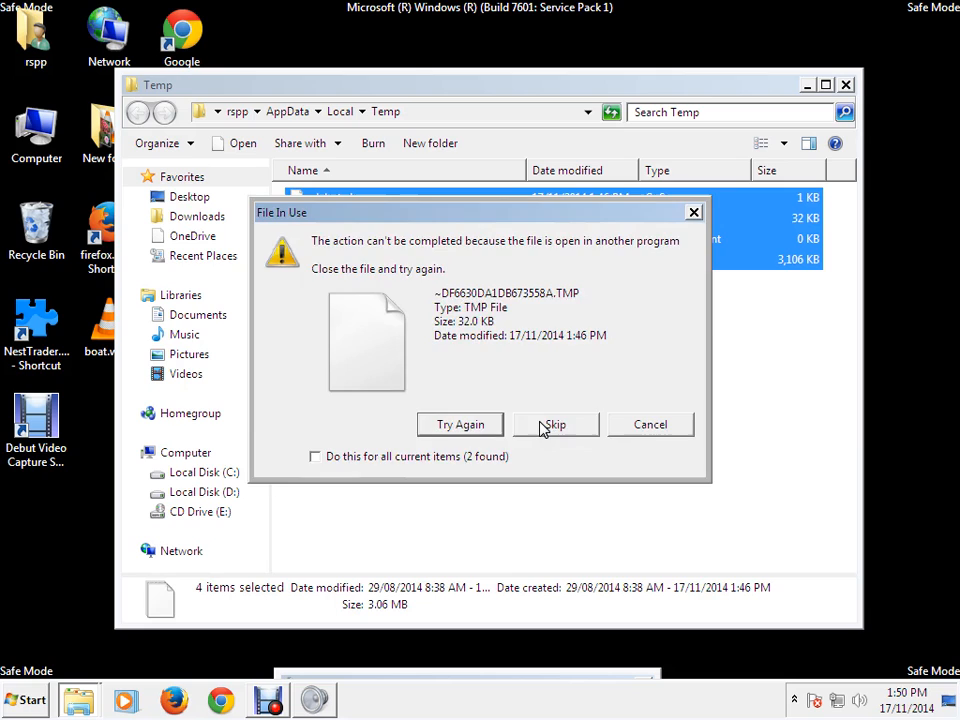
left_click(555, 424)
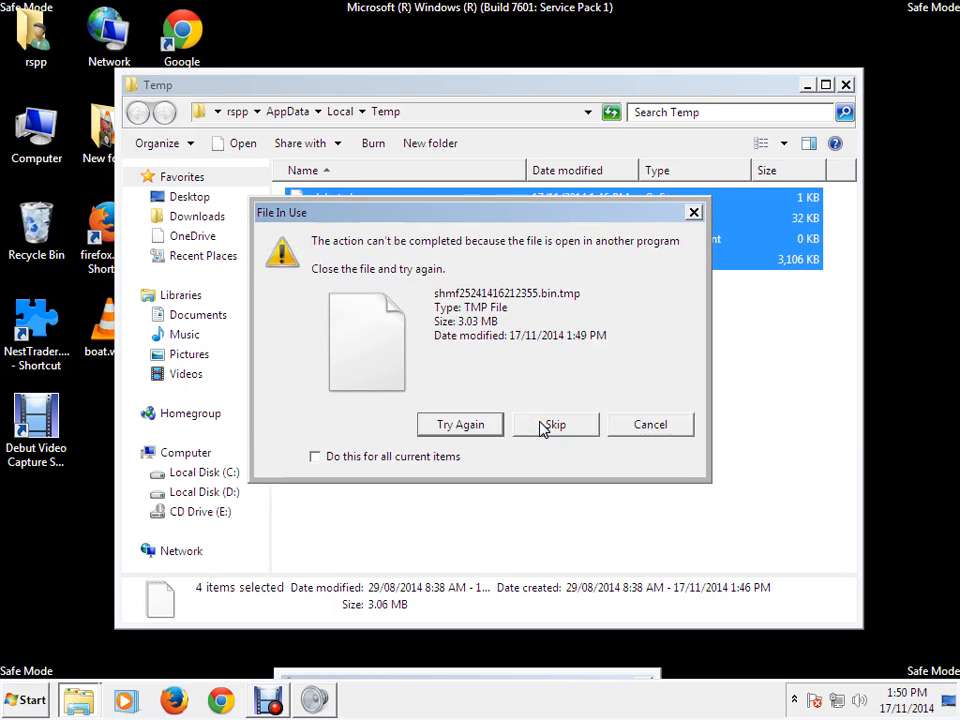
left_click(555, 424)
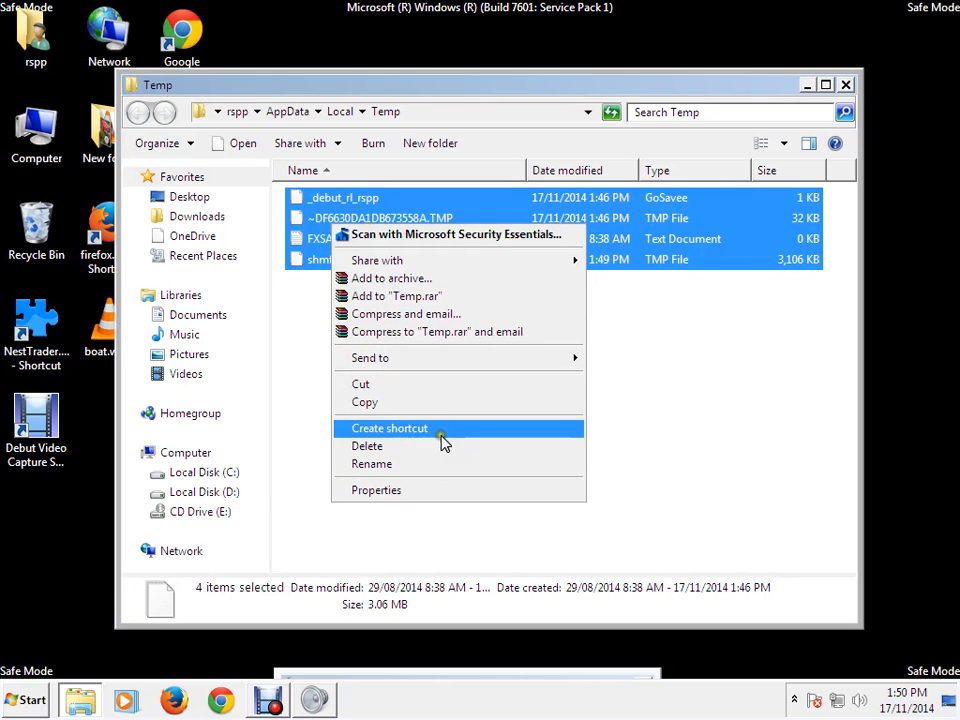
left_click(568, 374)
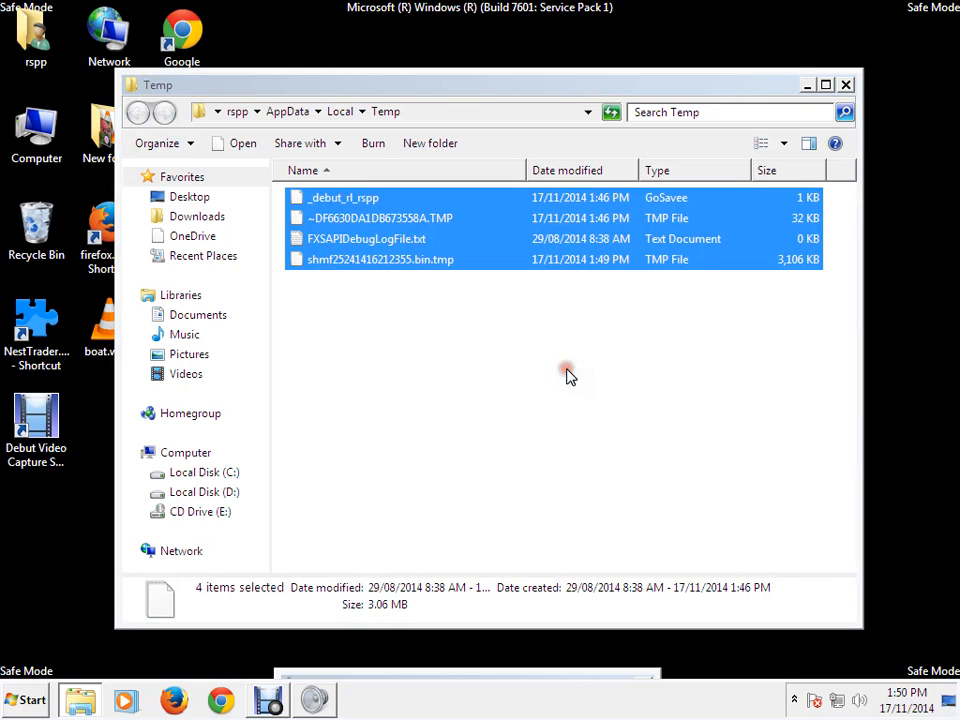
mouse_move(545, 329)
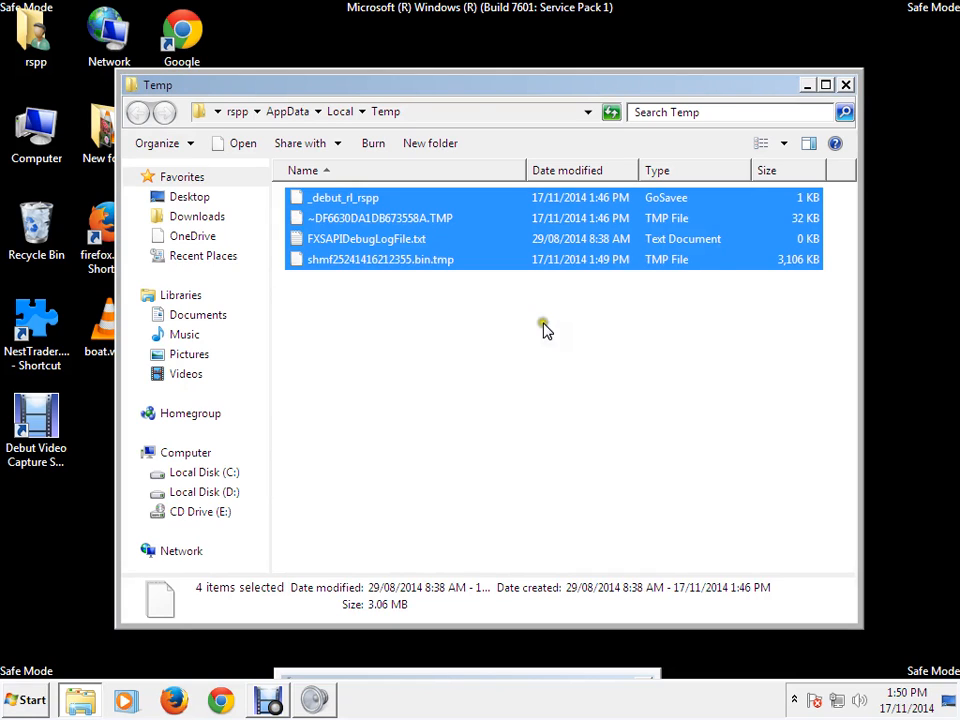
mouse_move(845, 84)
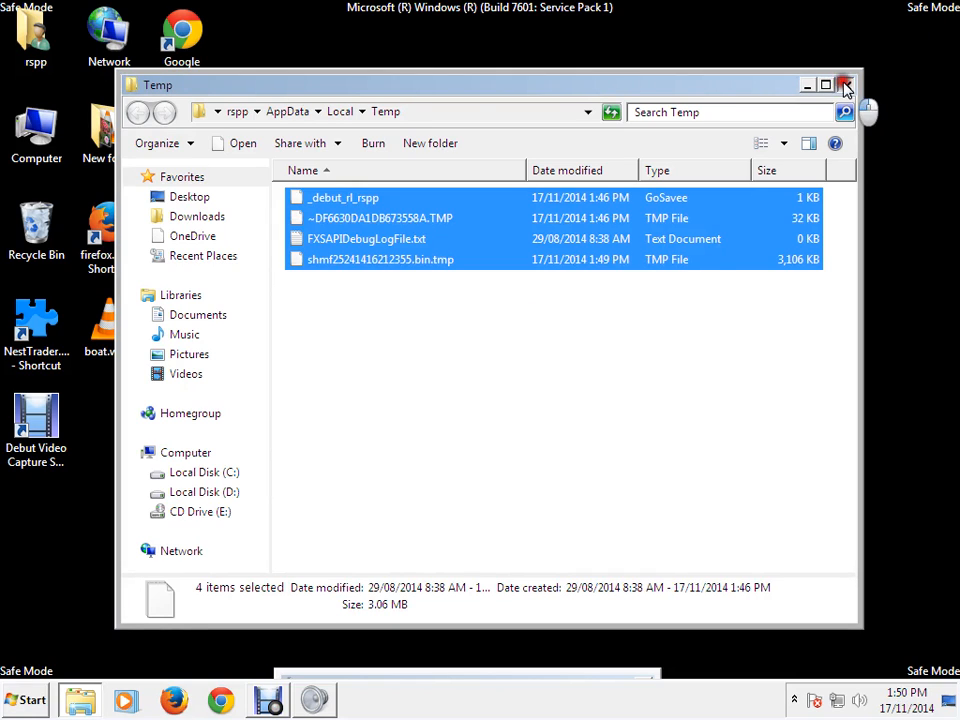
left_click(844, 84)
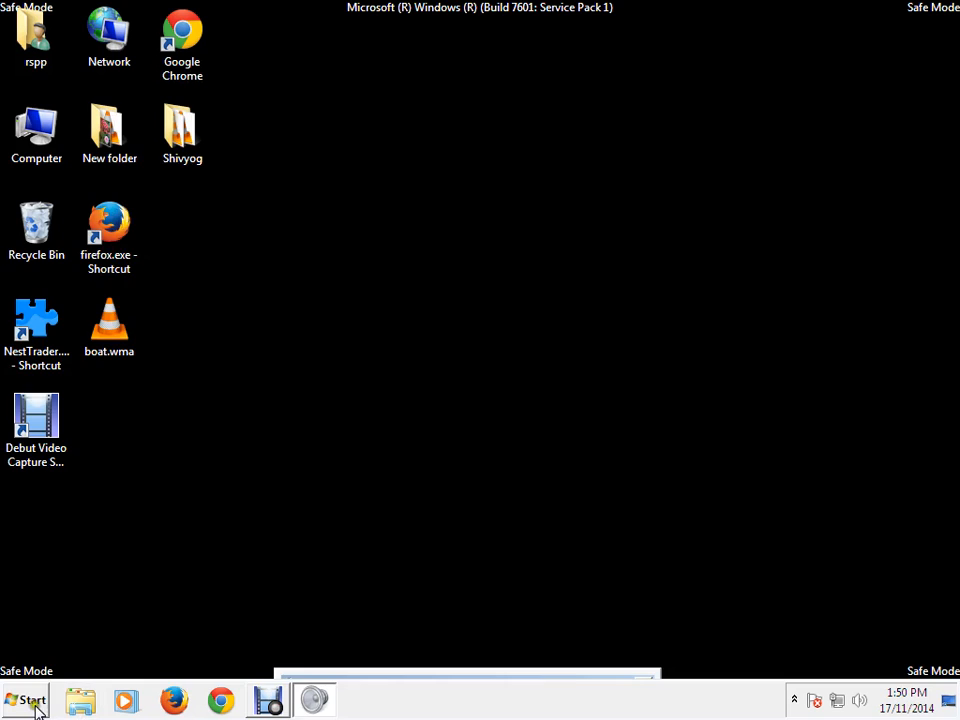
Search for Run, pick 'prefetch' from its history and launch it
left_click(27, 700)
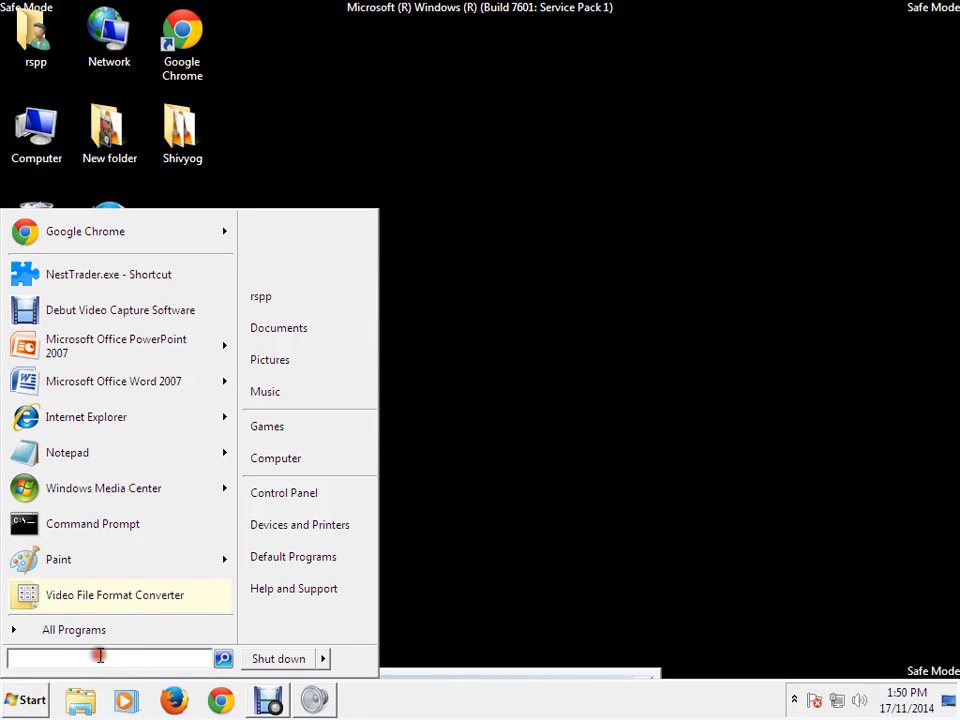
type("run")
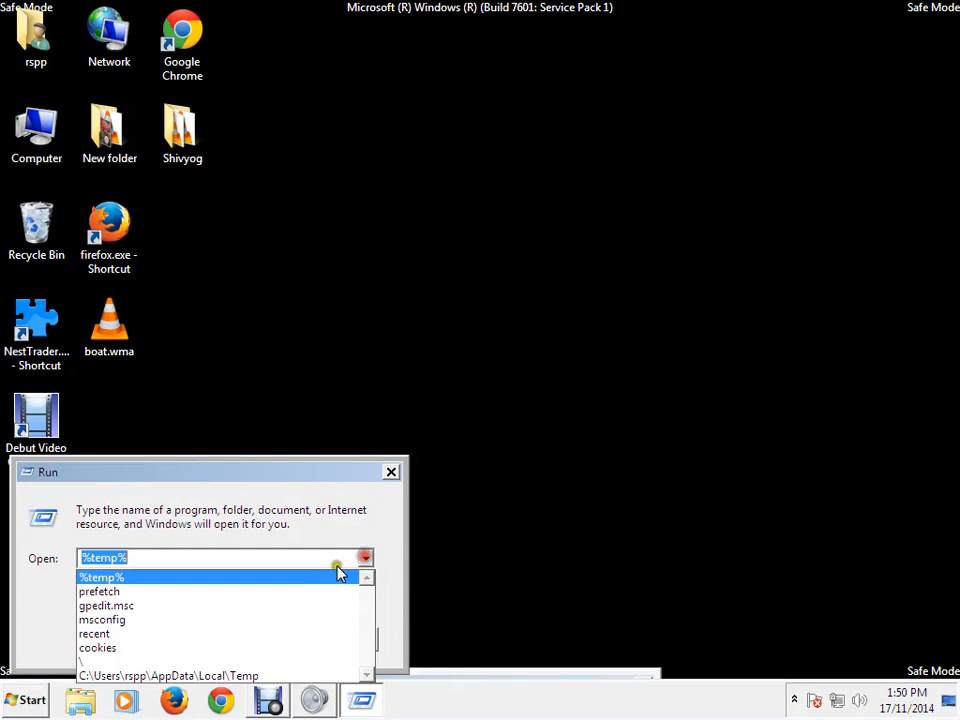
left_click(98, 591)
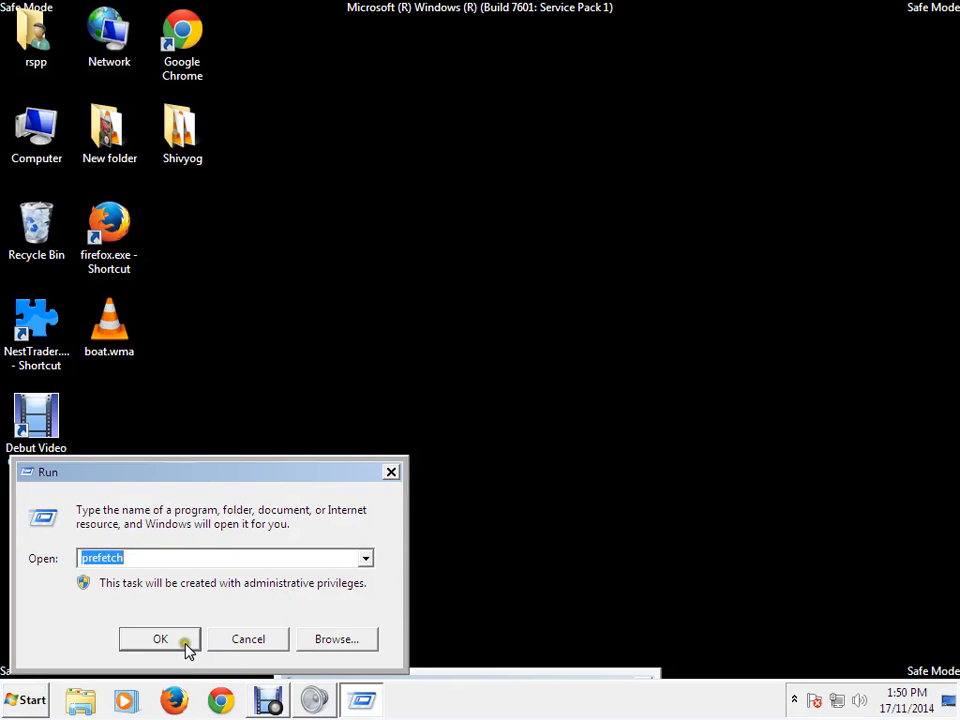
left_click(160, 639)
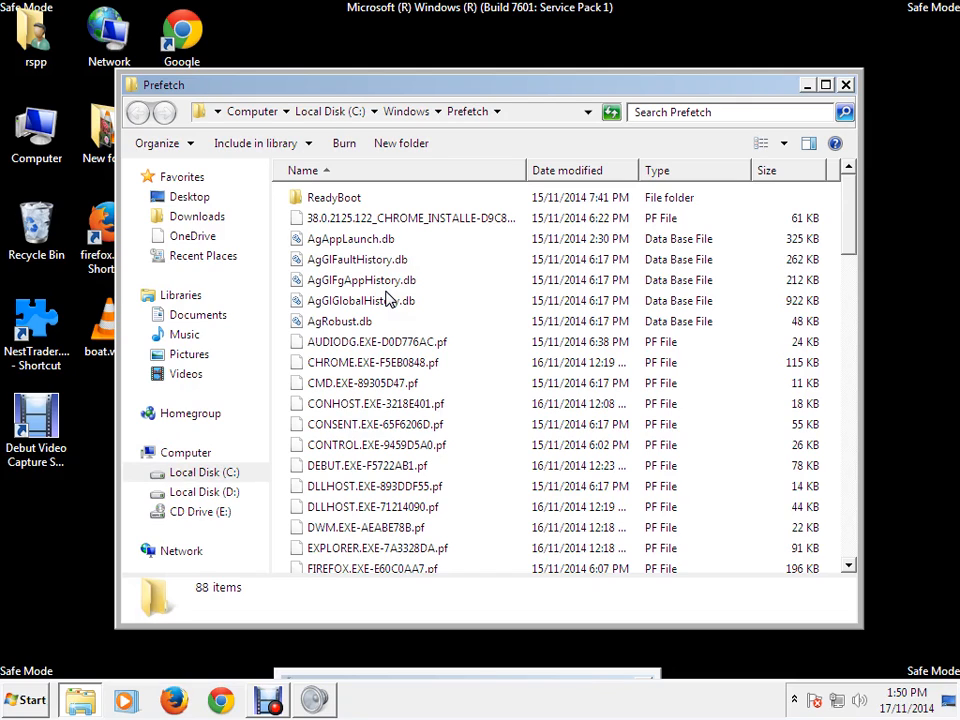
Select all 88 Prefetch items, delete them to the Recycle Bin, and close the folder
key("ctrl+a")
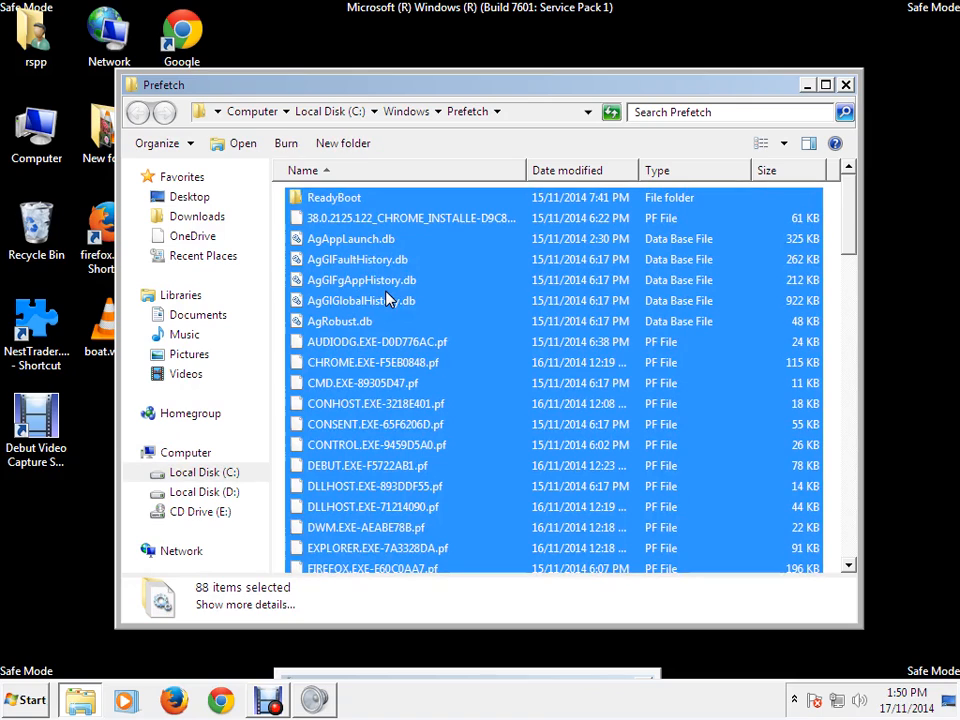
right_click(390, 300)
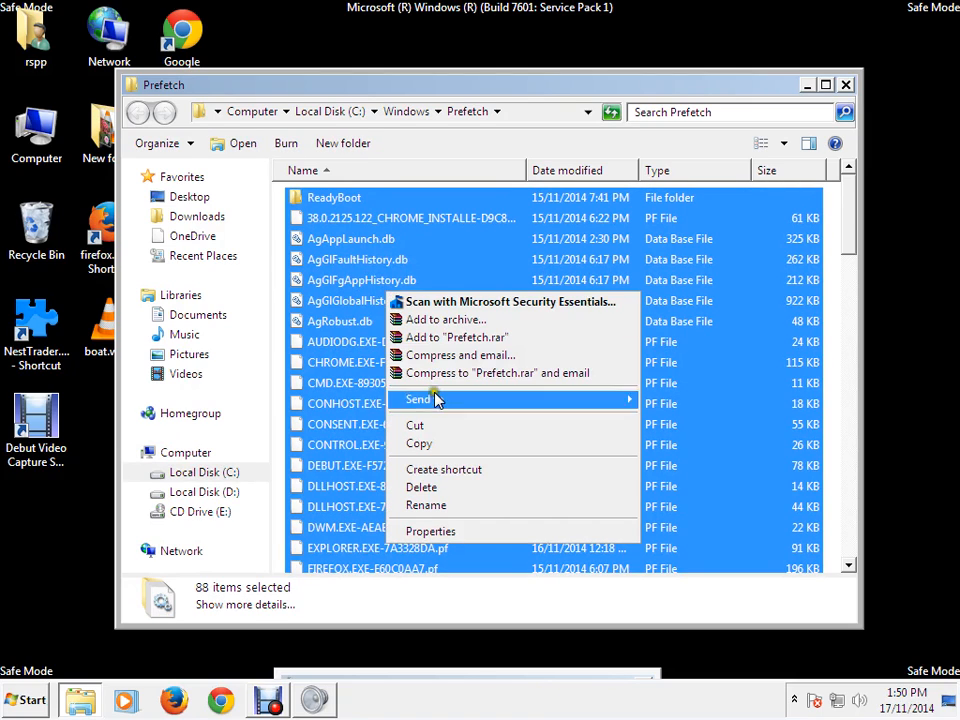
left_click(421, 487)
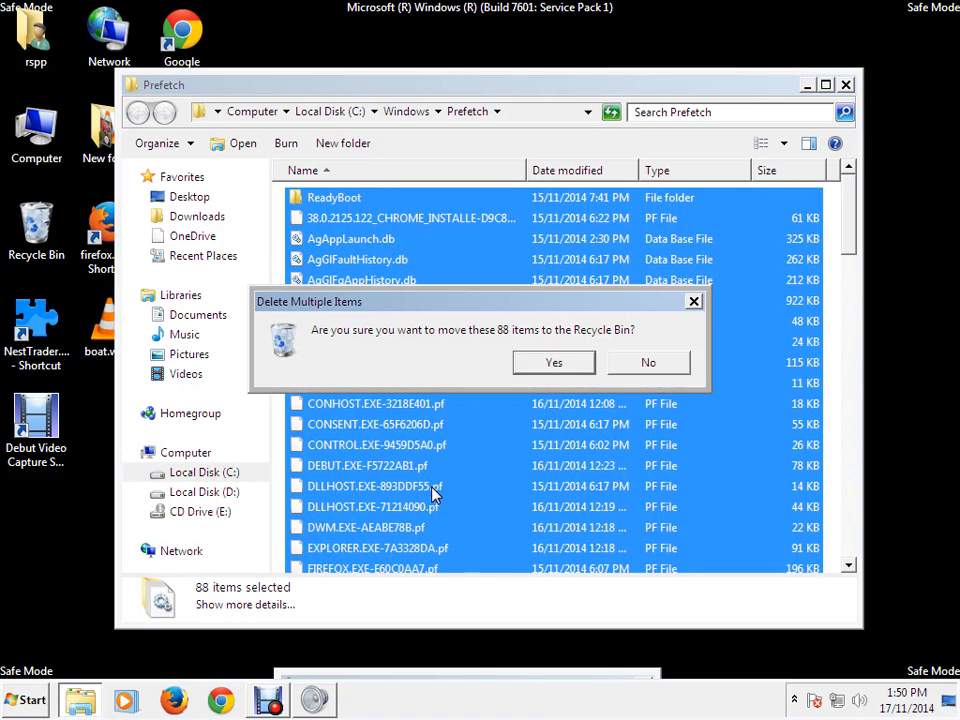
left_click(648, 362)
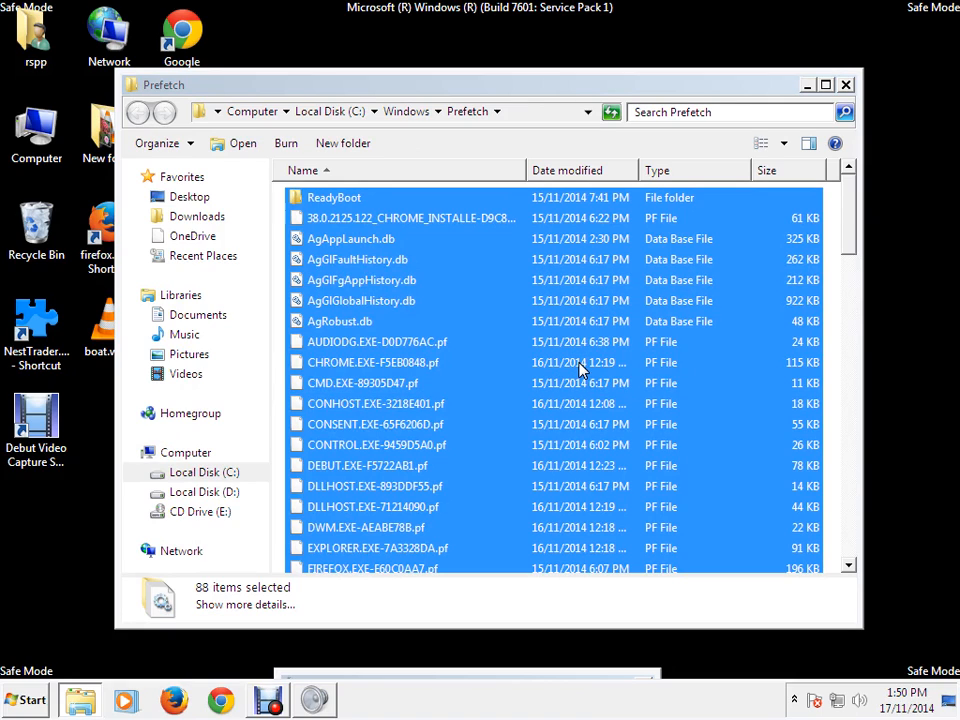
key("Delete")
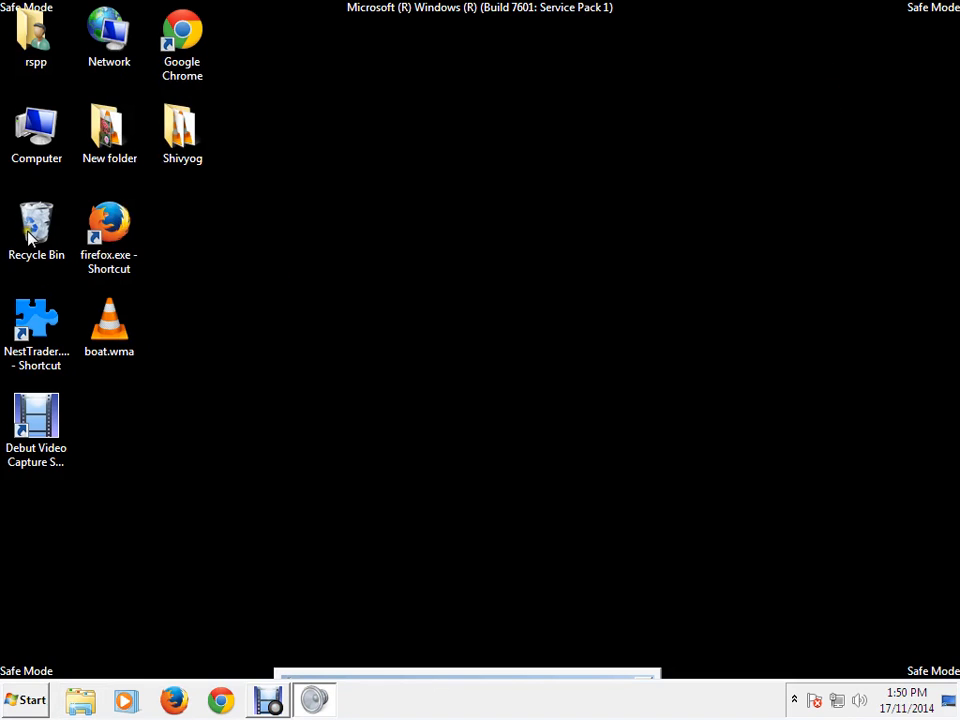
Empty the Recycle Bin's 692 items (238 MB) and close its window
double_click(36, 230)
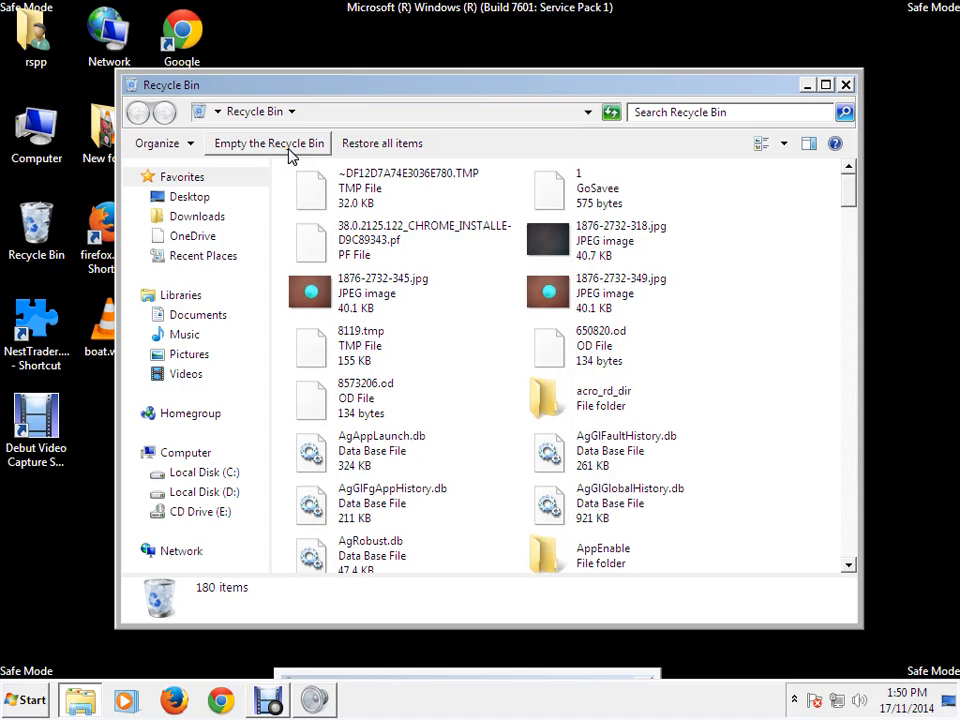
left_click(268, 143)
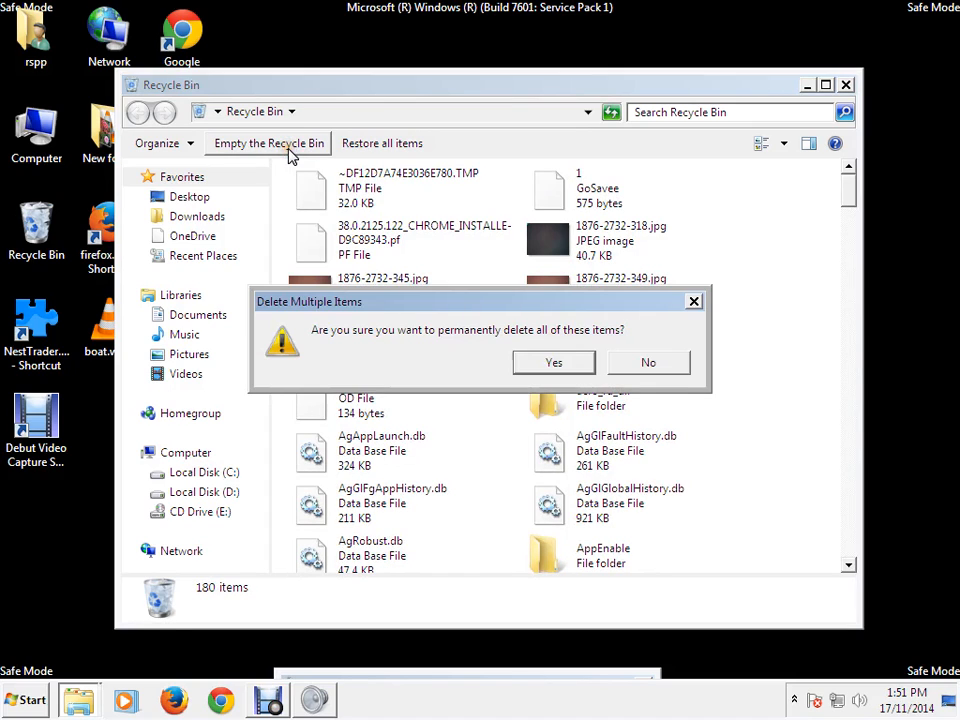
left_click(648, 362)
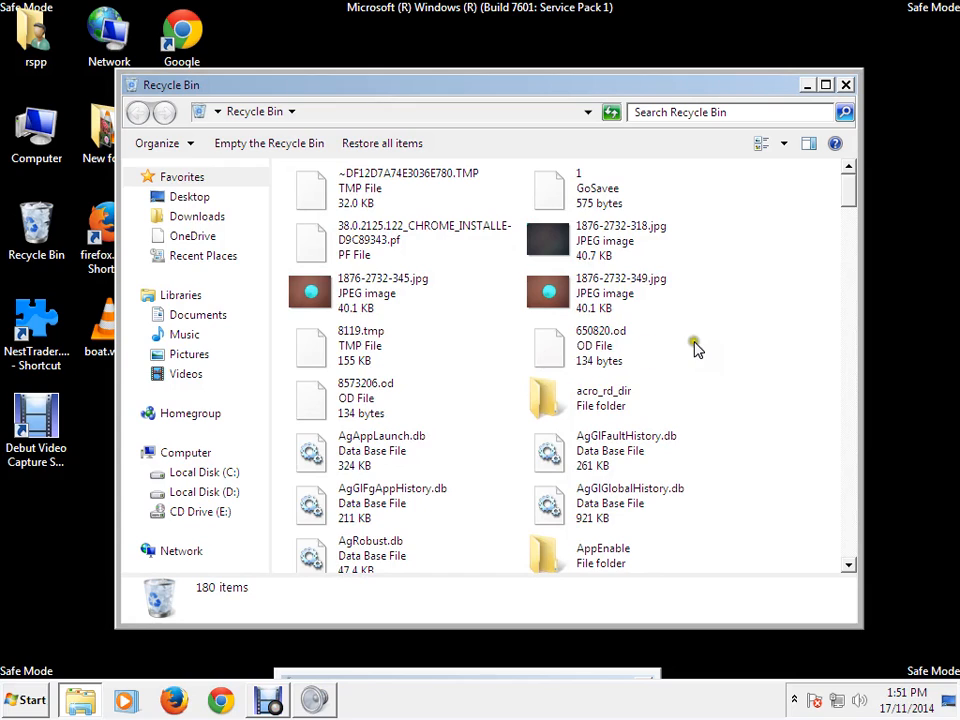
left_click(268, 143)
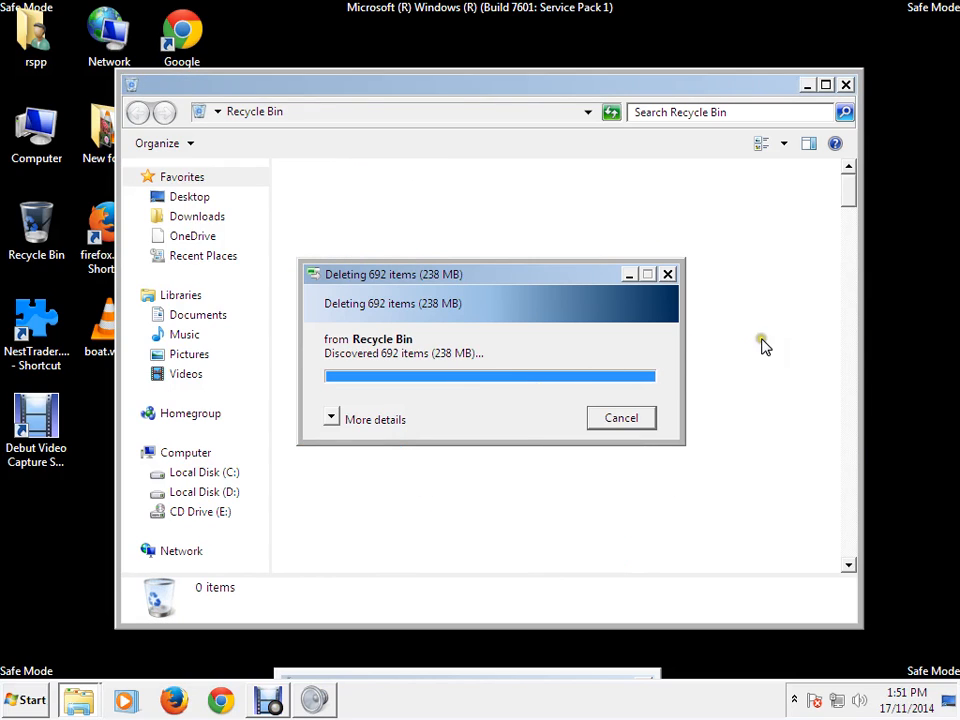
left_click(845, 84)
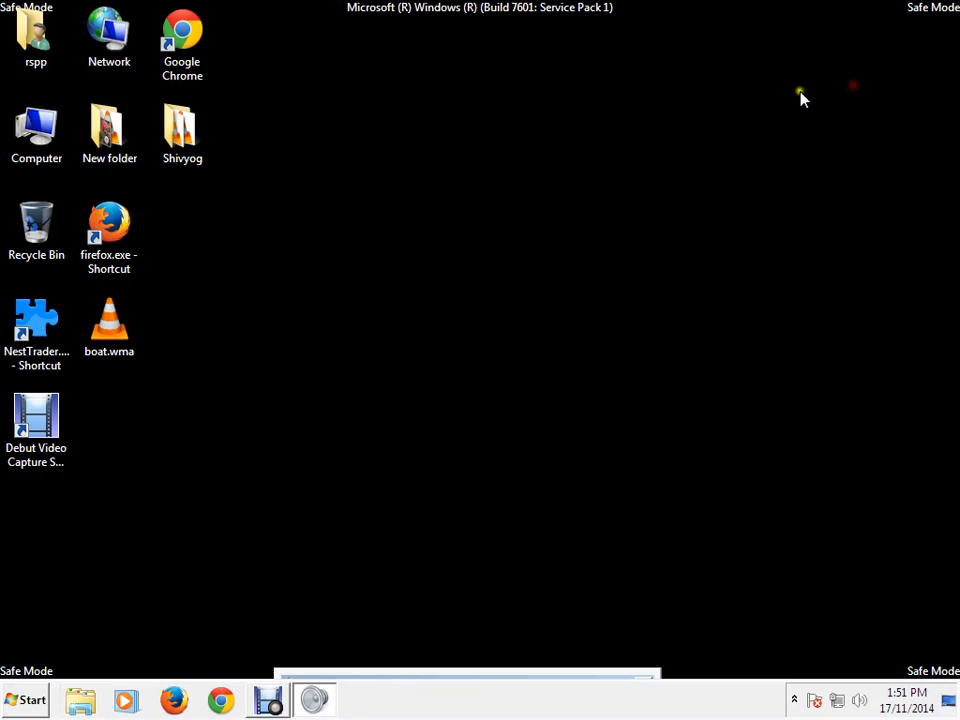
mouse_move(703, 112)
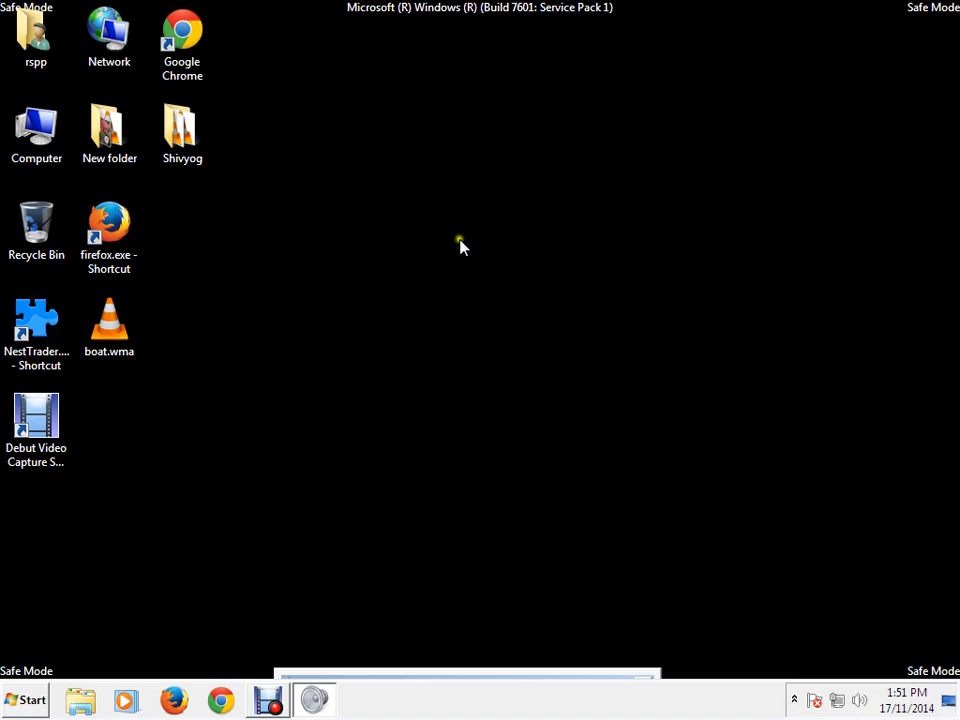
mouse_move(547, 265)
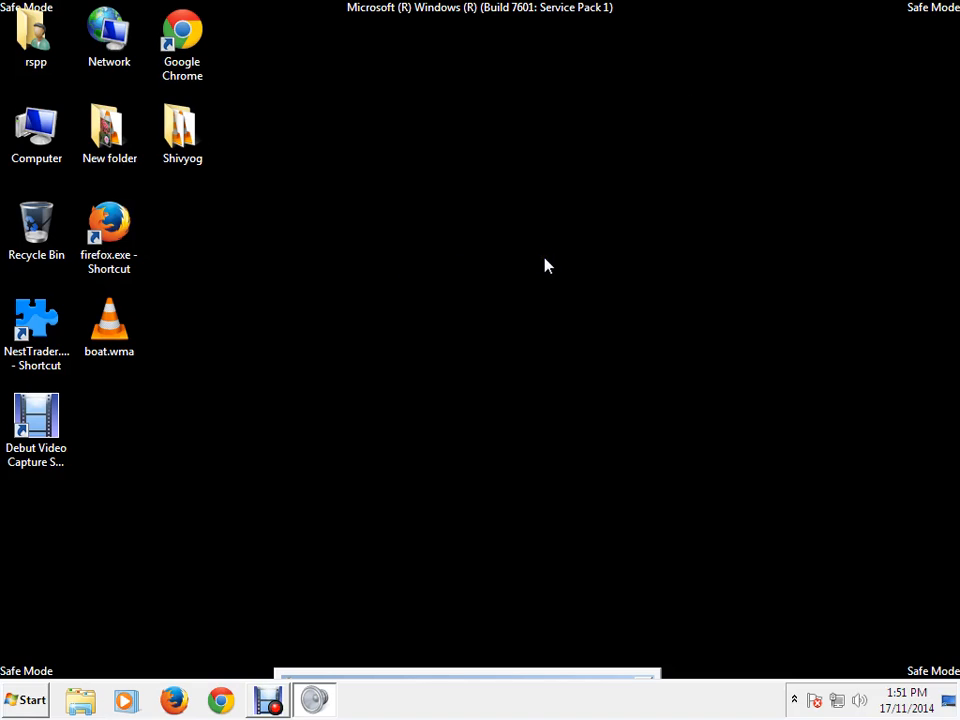